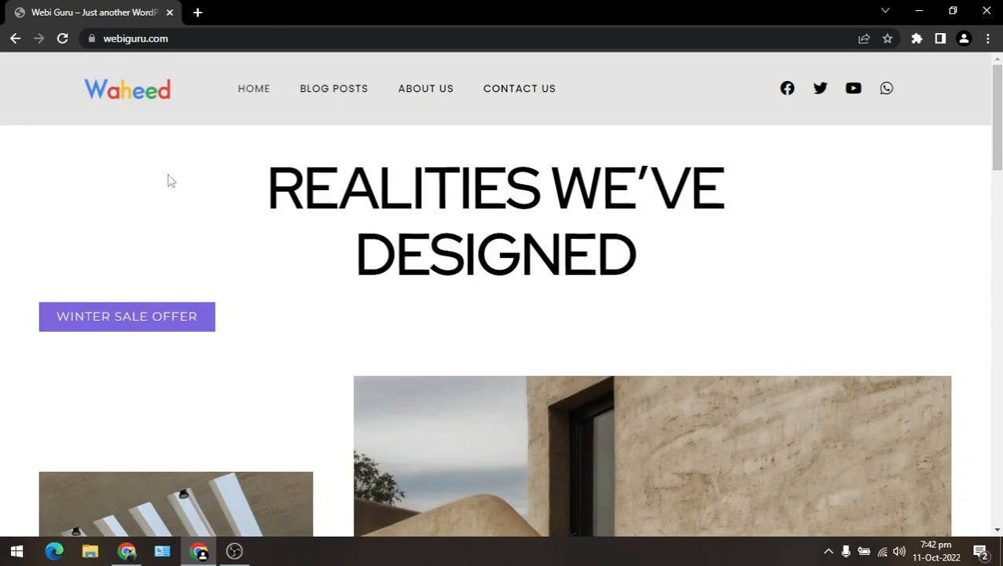
{"action": "mouse_move", "coordinate": [180, 167]}
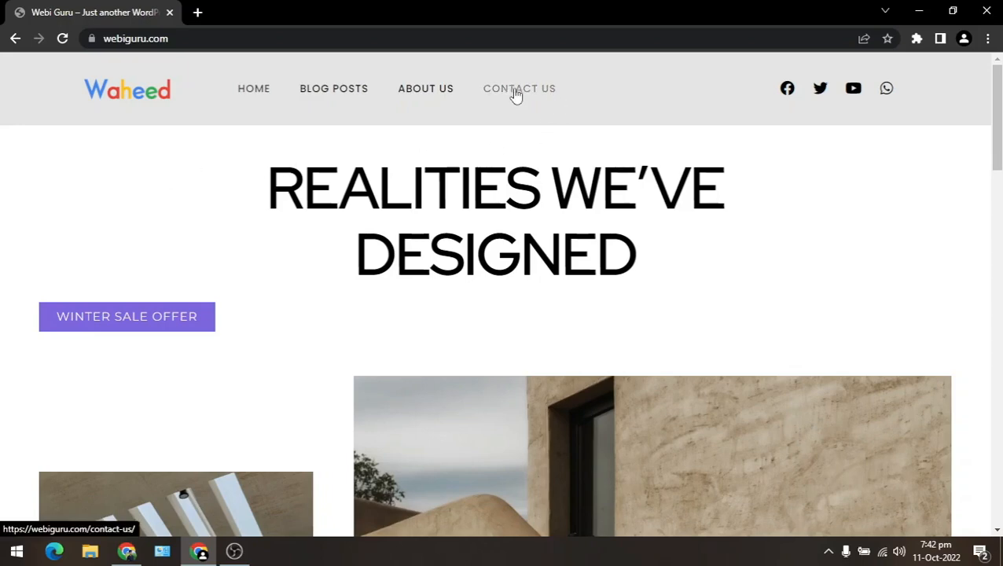
- Open the Contact Us page from the live site's header menu
{"action": "left_click", "coordinate": [519, 88]}
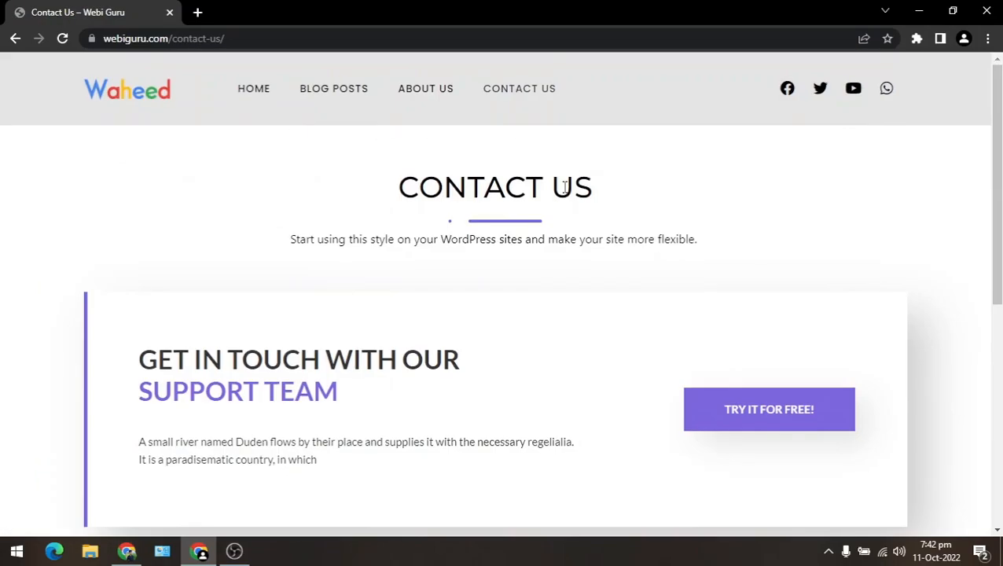
{"action": "mouse_move", "coordinate": [403, 190]}
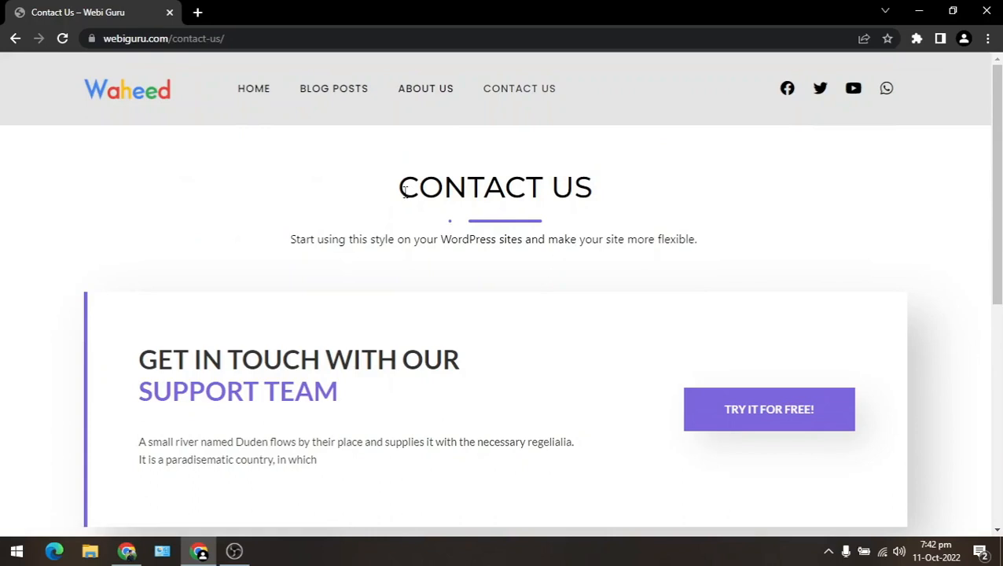
{"action": "mouse_move", "coordinate": [376, 193]}
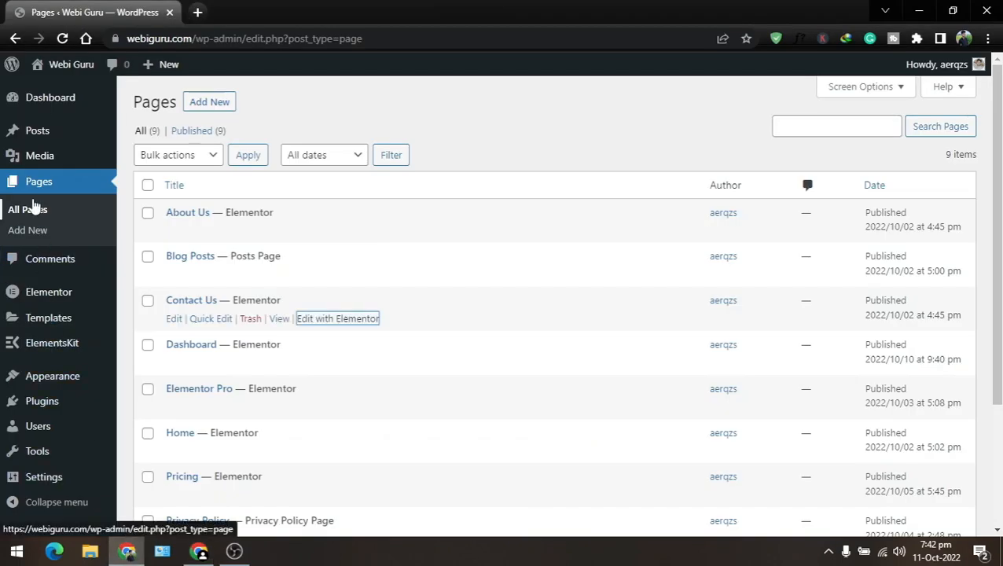
{"action": "mouse_move", "coordinate": [283, 225]}
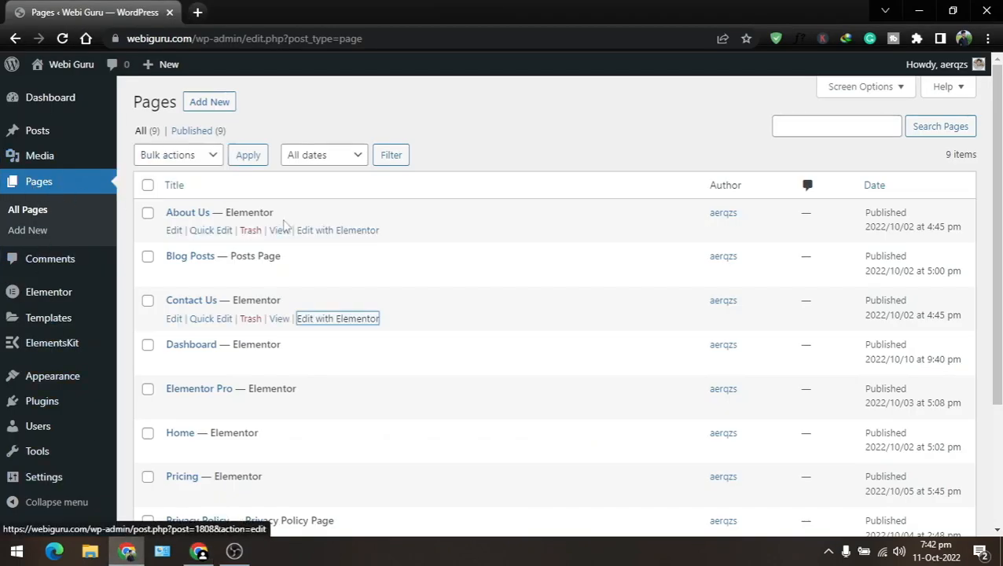
{"action": "mouse_move", "coordinate": [197, 315]}
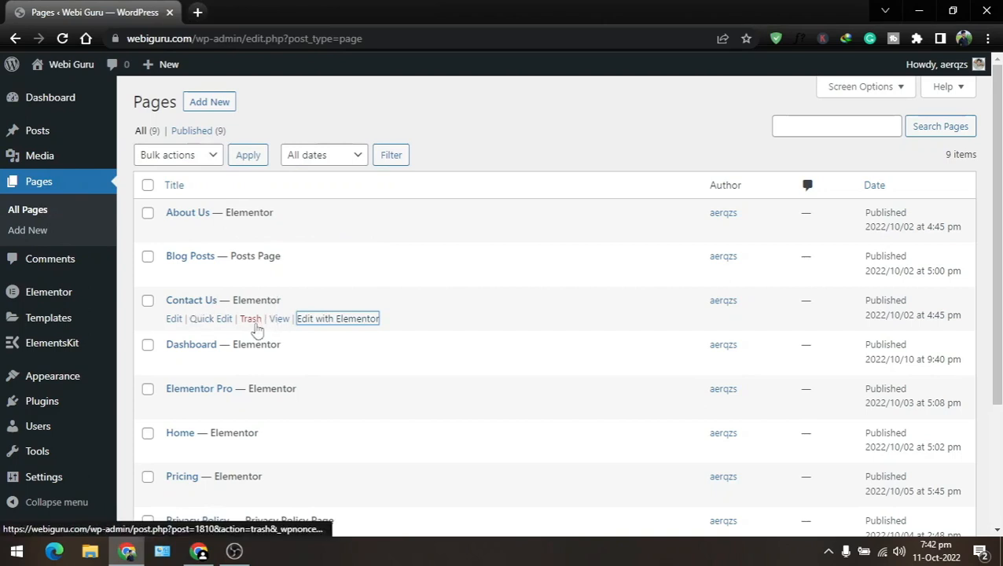
- Trash the Contact Us page and return to the live site window
{"action": "left_click", "coordinate": [250, 318]}
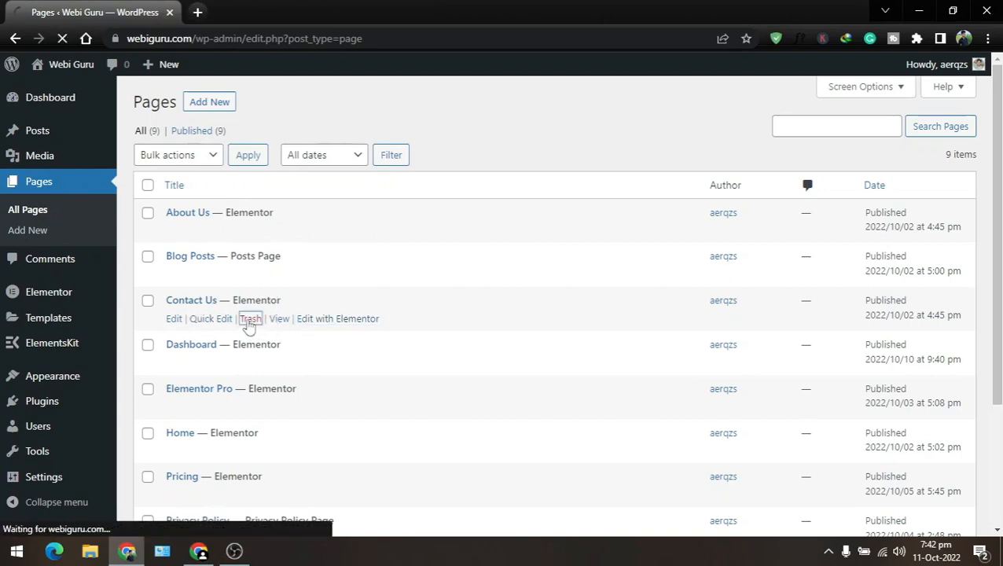
{"action": "left_click", "coordinate": [250, 318]}
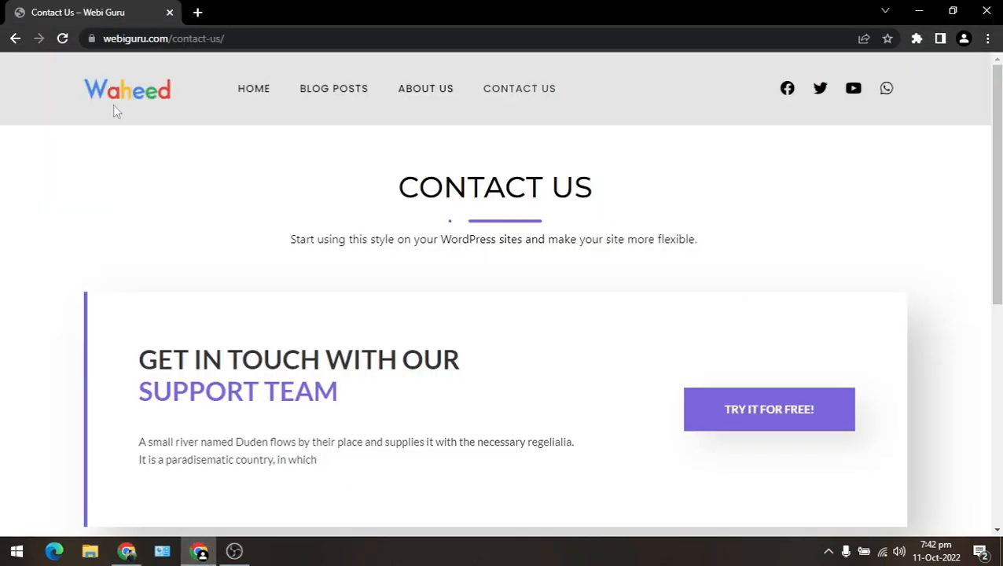
- Reload Contact Us to see the Error 404 page, then go to the home page
{"action": "left_click", "coordinate": [62, 39]}
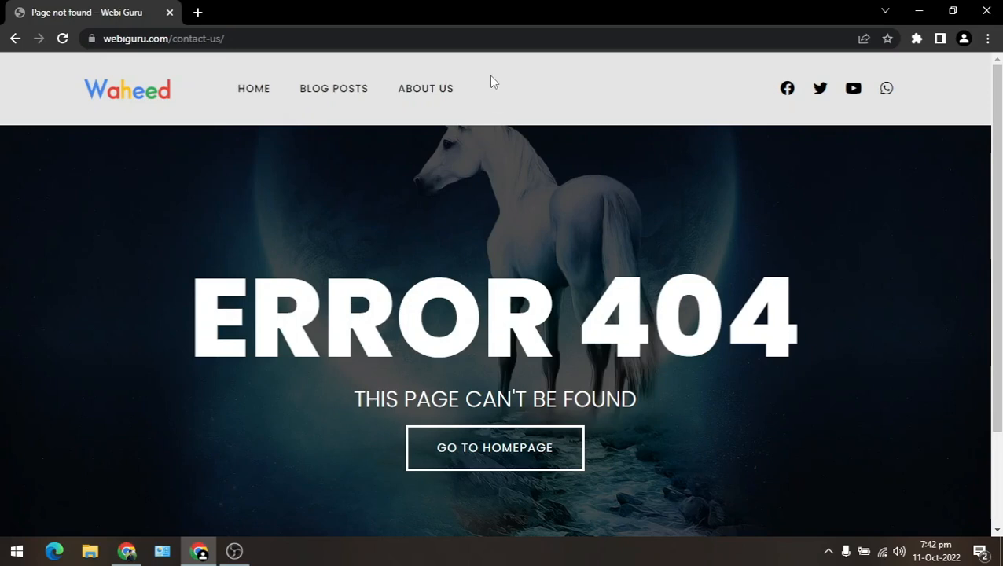
{"action": "mouse_move", "coordinate": [253, 88]}
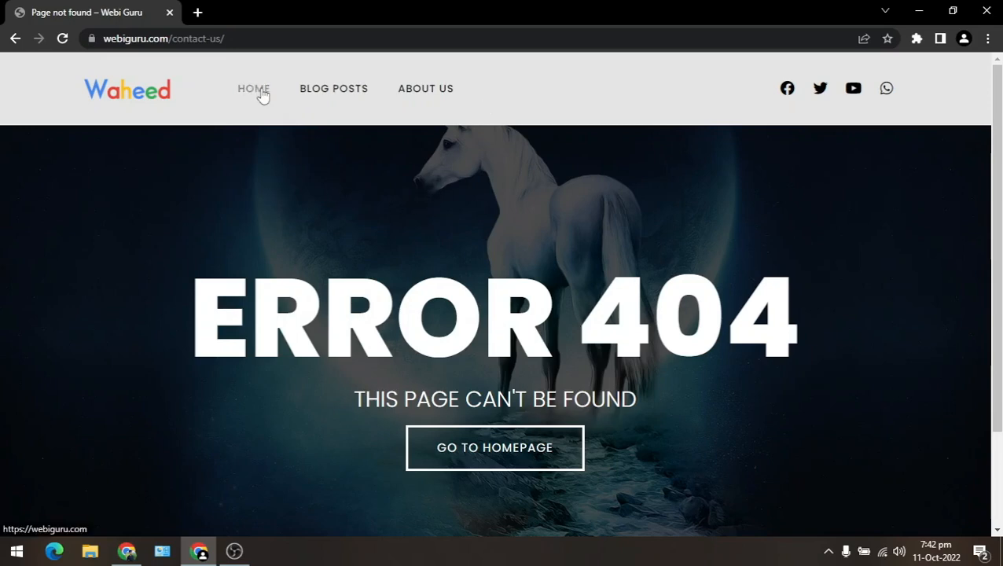
{"action": "left_click", "coordinate": [253, 88]}
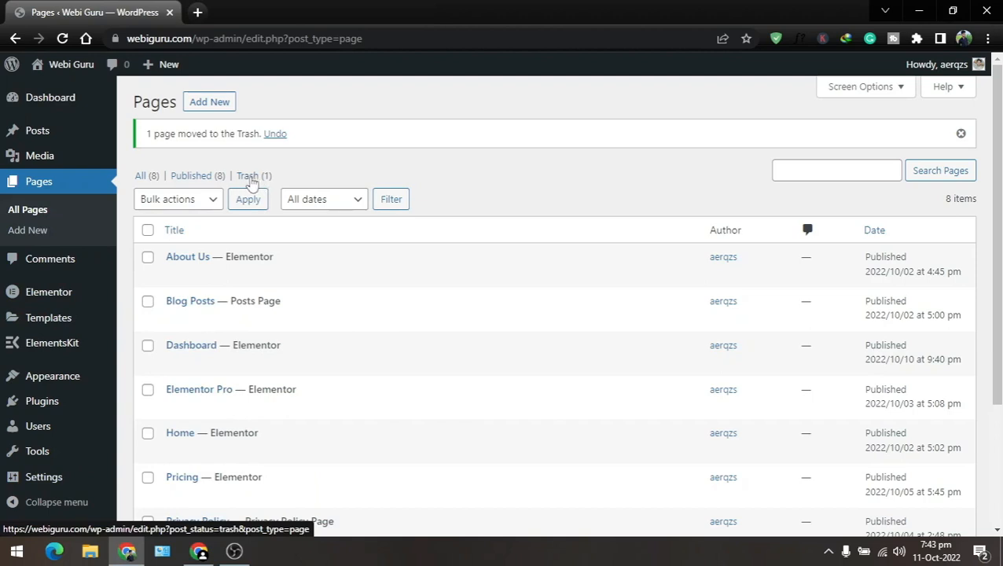
- Restore Contact Us from the Trash (1) list and switch back to the live site
{"action": "left_click", "coordinate": [249, 175]}
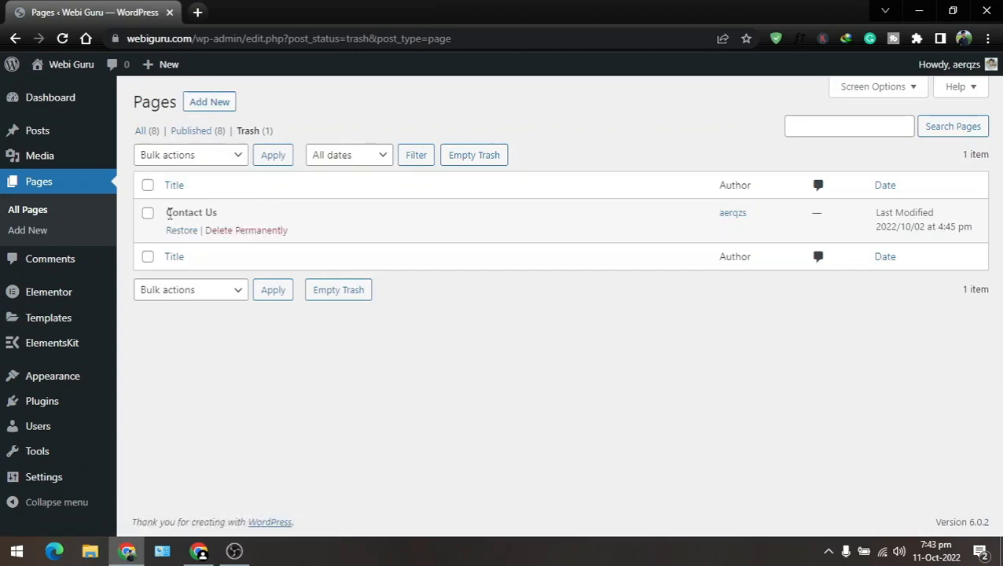
{"action": "mouse_move", "coordinate": [221, 215]}
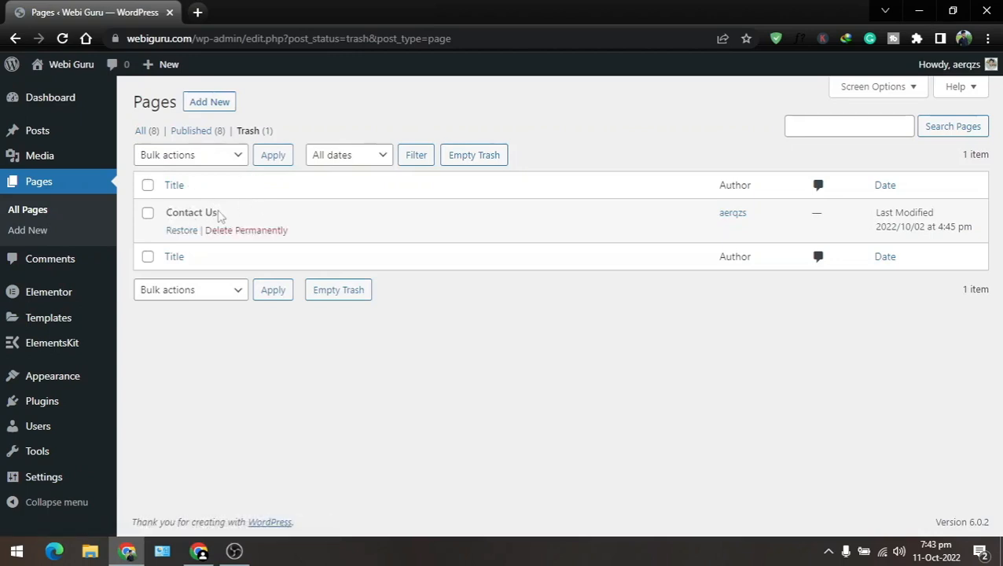
{"action": "mouse_move", "coordinate": [246, 230]}
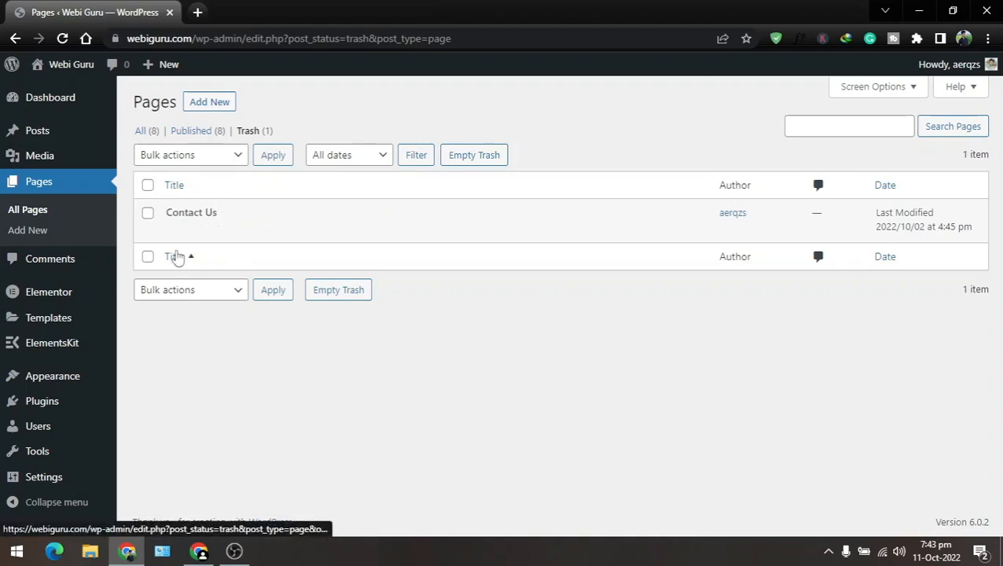
{"action": "mouse_move", "coordinate": [191, 212]}
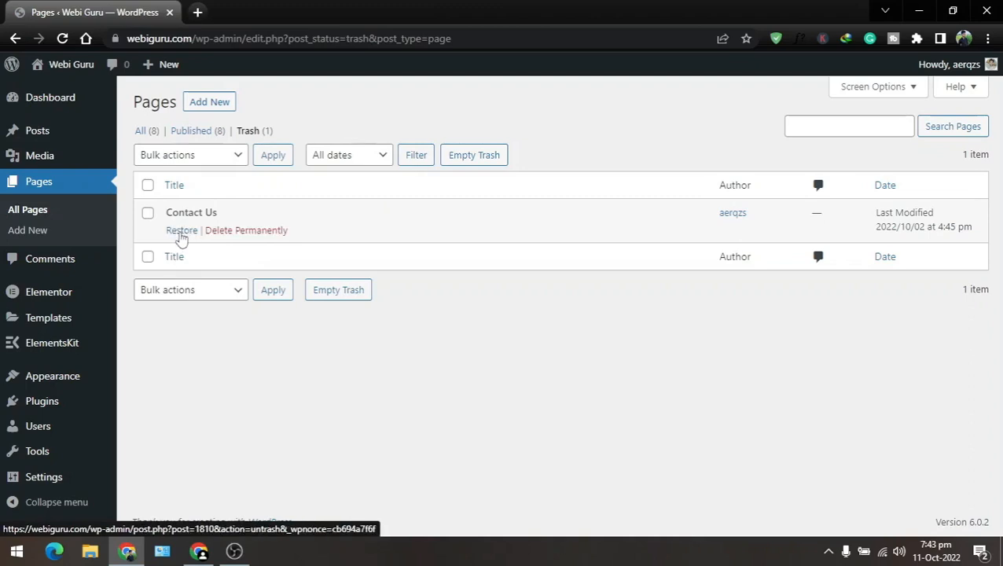
{"action": "left_click", "coordinate": [181, 230]}
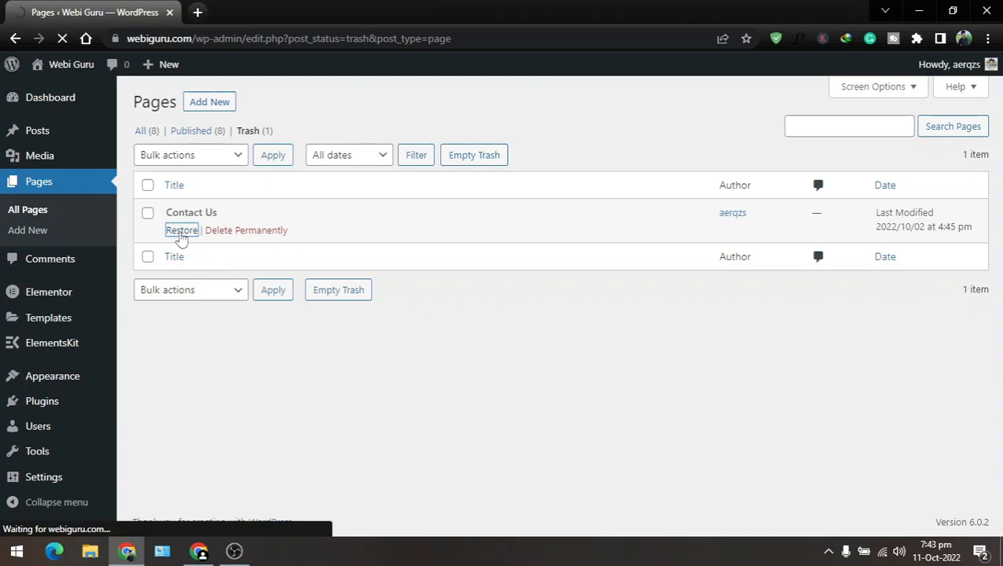
{"action": "left_click", "coordinate": [181, 230]}
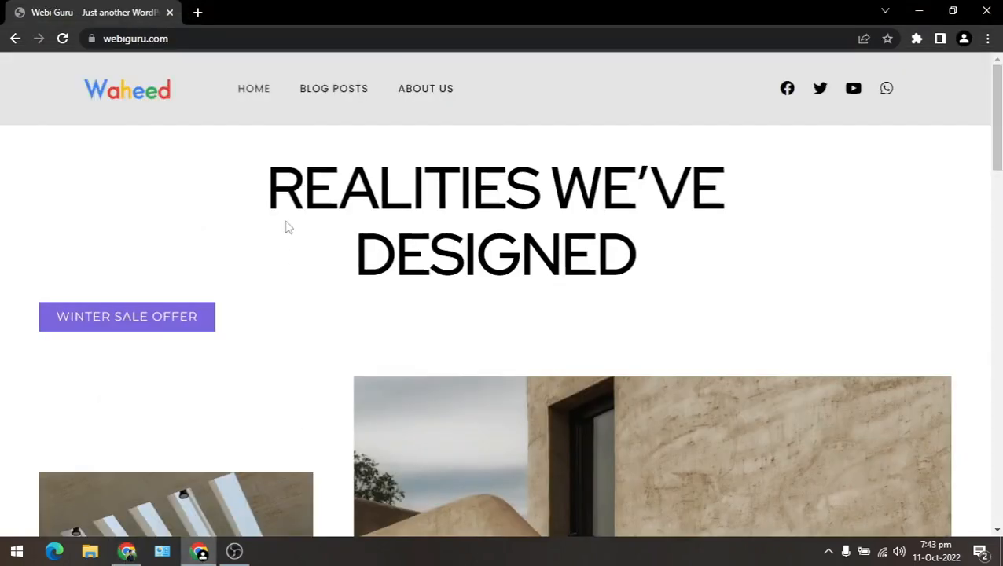
- Reload the site and open Contact Us, which still shows Error 404
{"action": "left_click", "coordinate": [63, 38]}
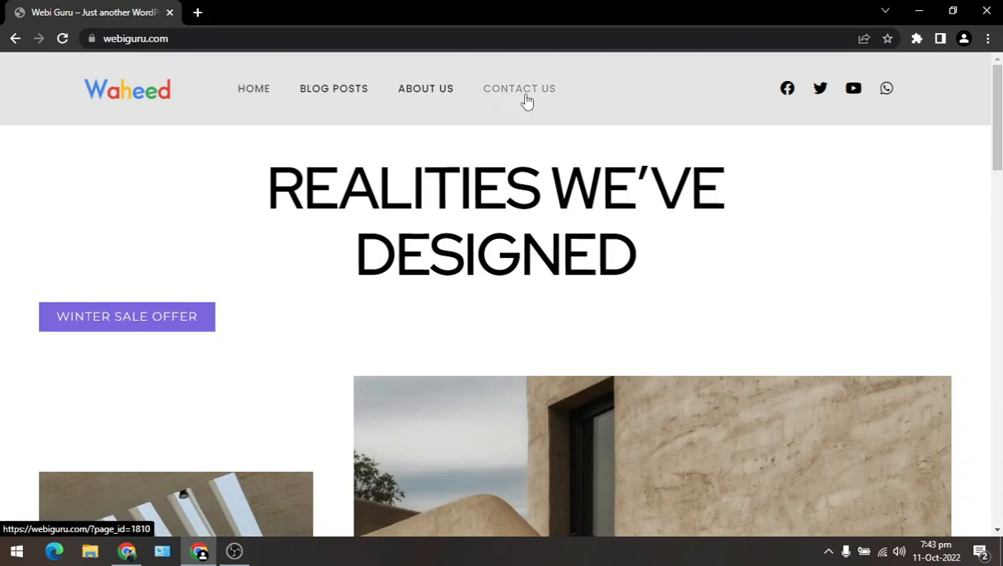
{"action": "mouse_move", "coordinate": [523, 97]}
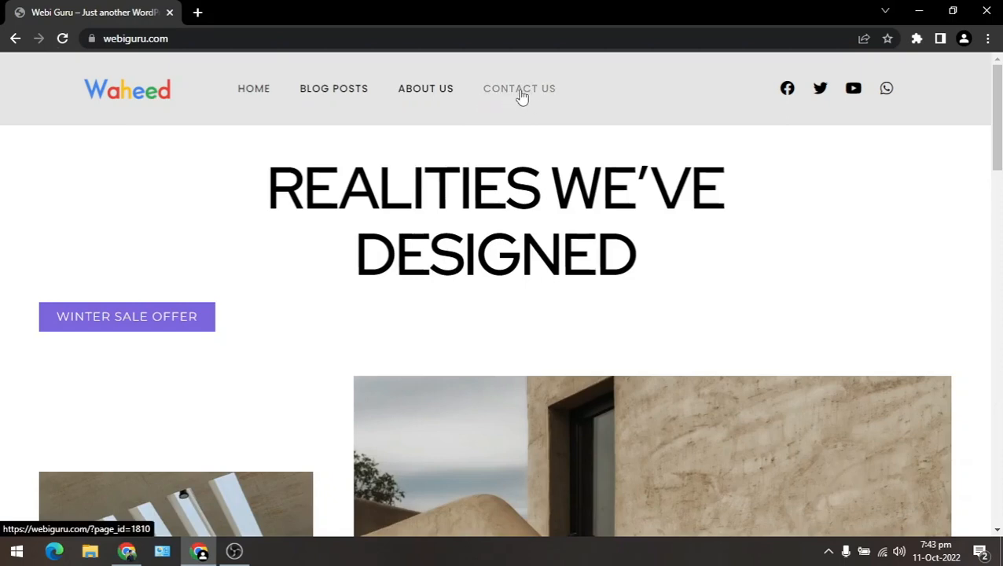
{"action": "left_click", "coordinate": [518, 88]}
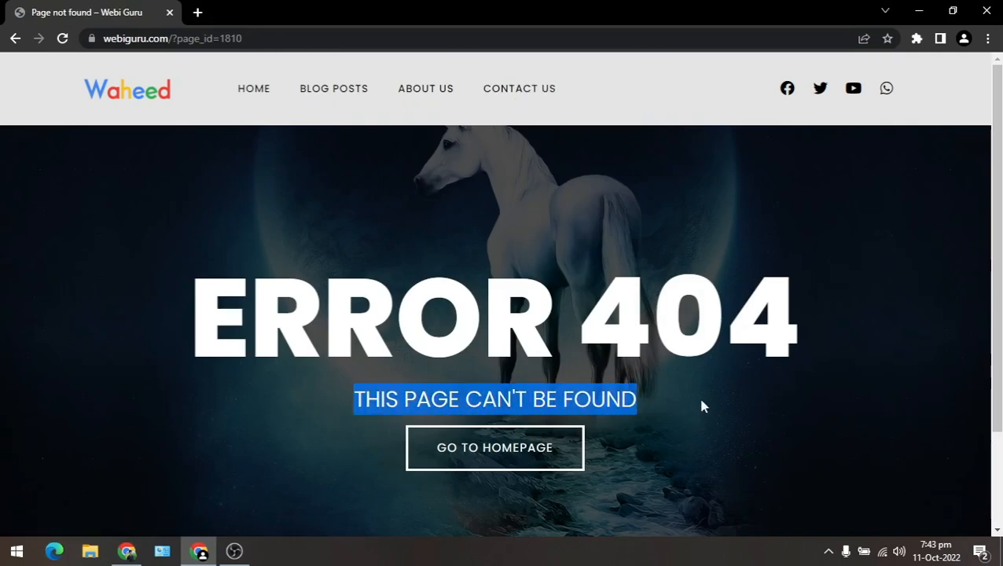
{"action": "left_click", "coordinate": [352, 399]}
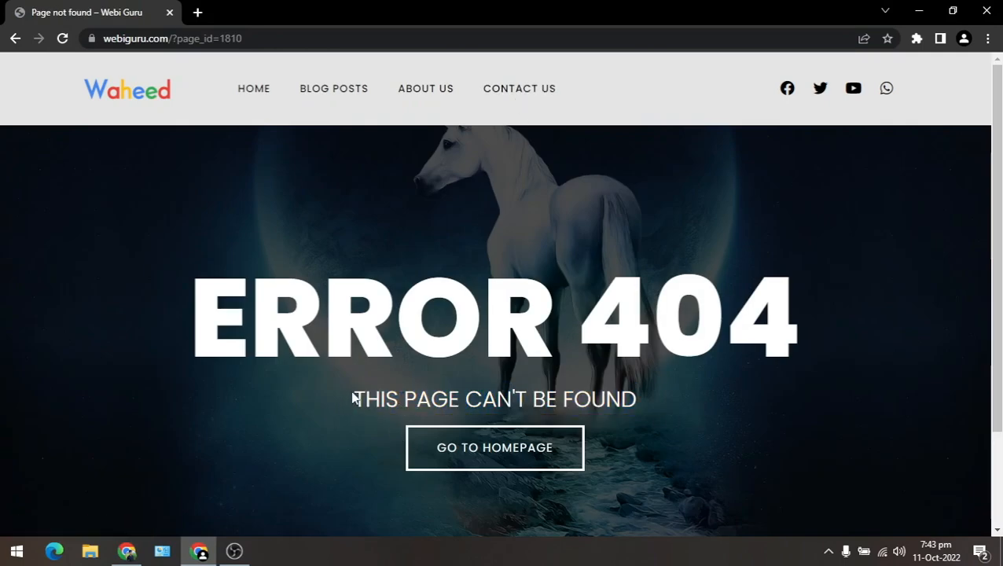
{"action": "mouse_move", "coordinate": [476, 157]}
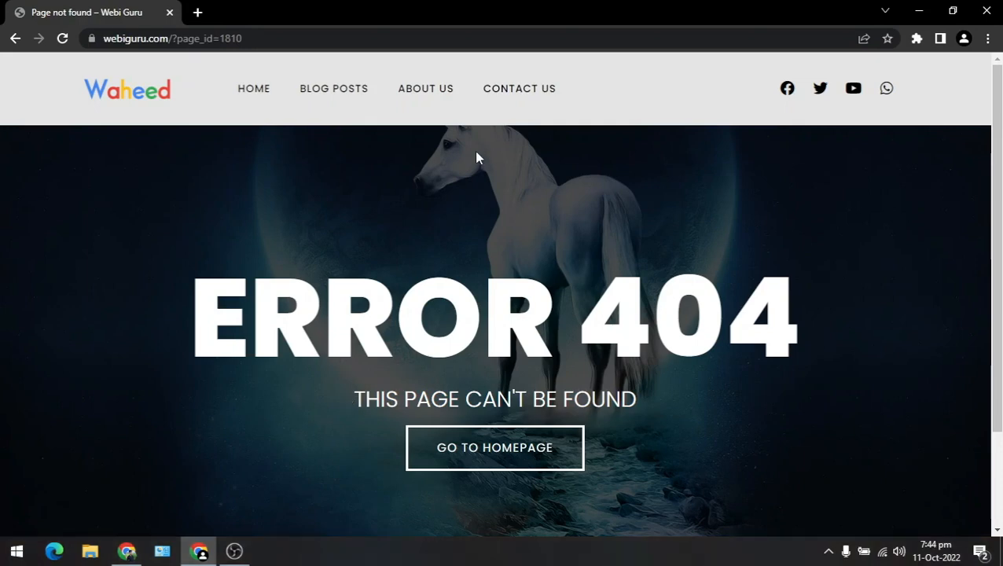
{"action": "mouse_move", "coordinate": [519, 88]}
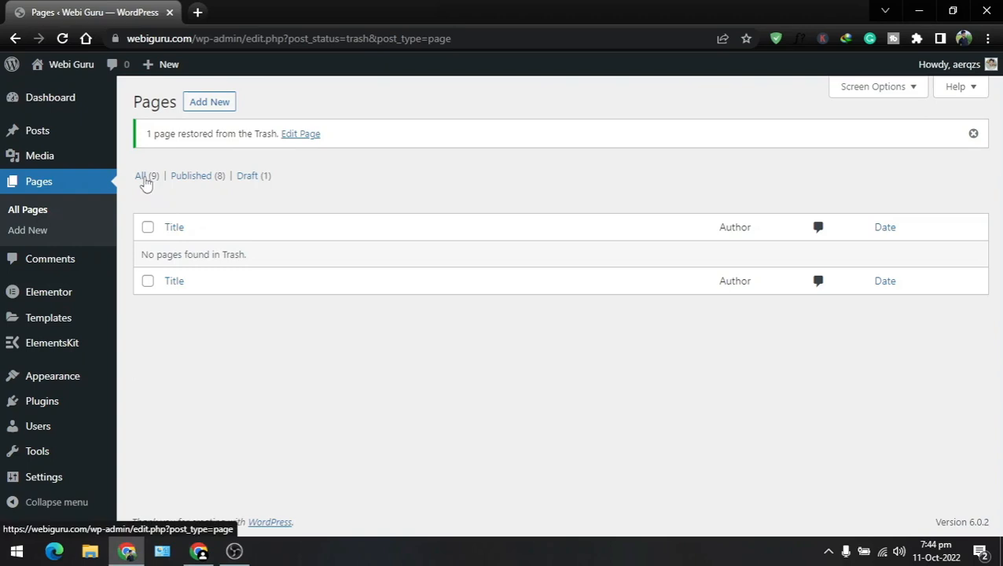
- Show All (9) pages, note Contact Us is Draft, and open its Quick Edit
{"action": "left_click", "coordinate": [141, 176]}
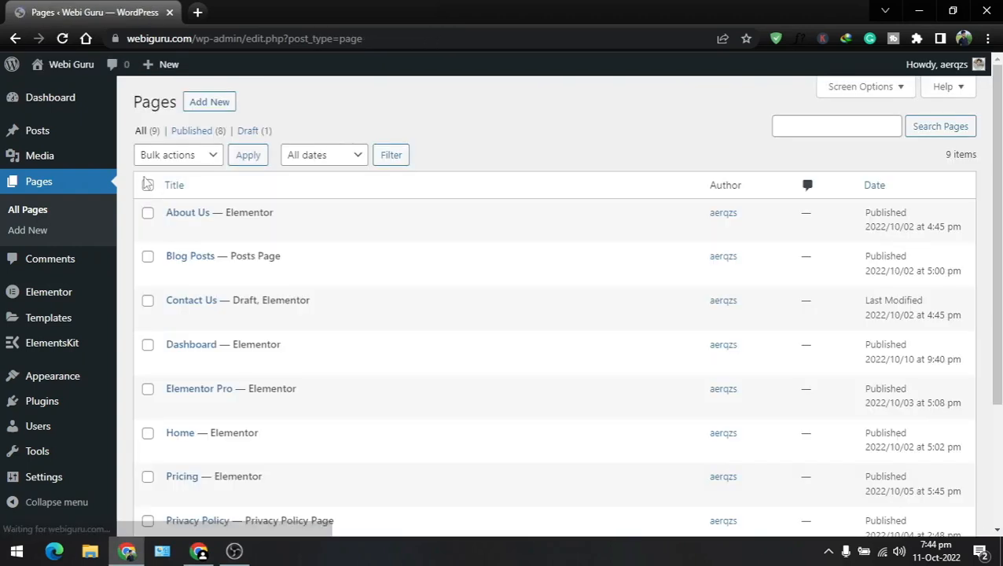
{"action": "mouse_move", "coordinate": [191, 299]}
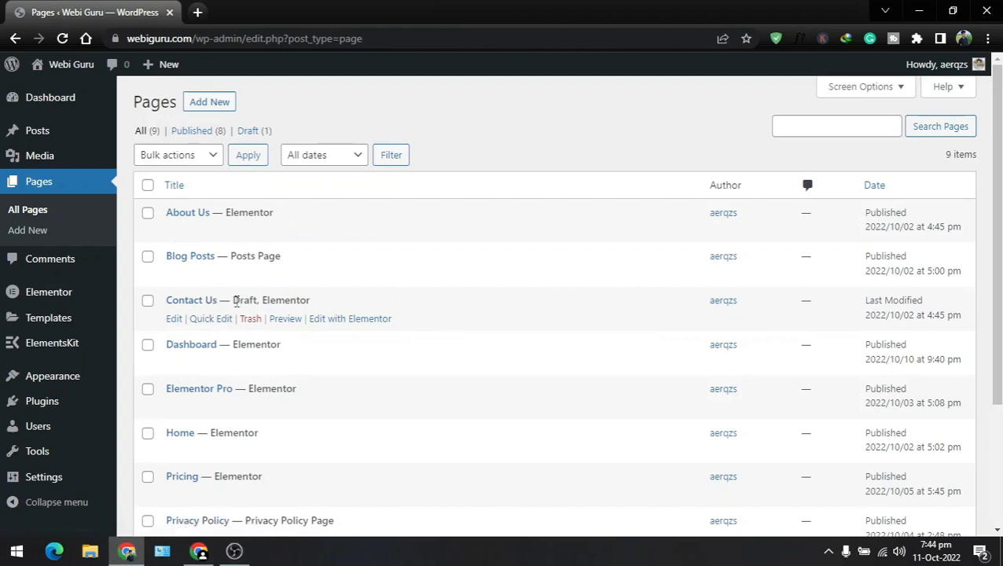
{"action": "double_click", "coordinate": [245, 301]}
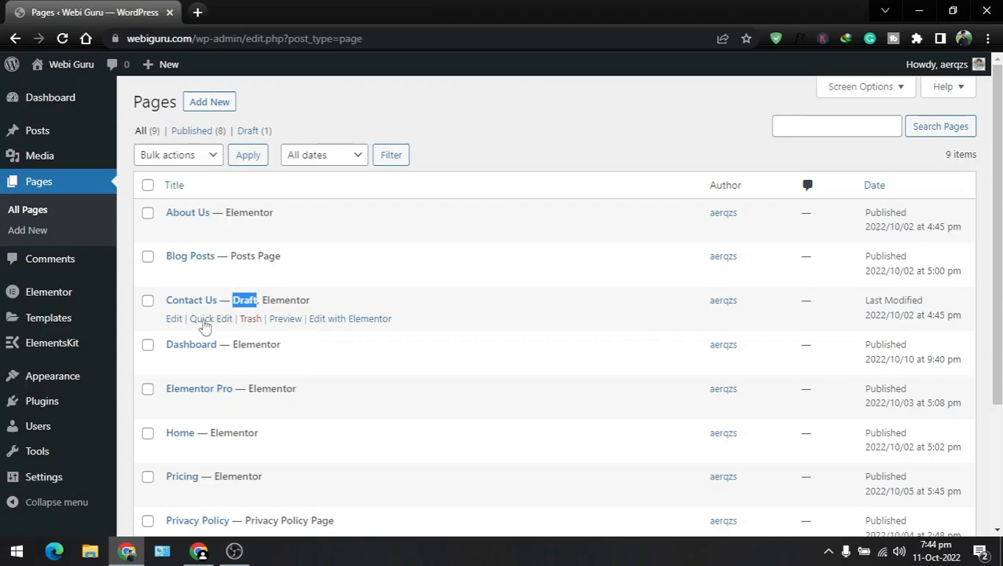
{"action": "left_click", "coordinate": [210, 318]}
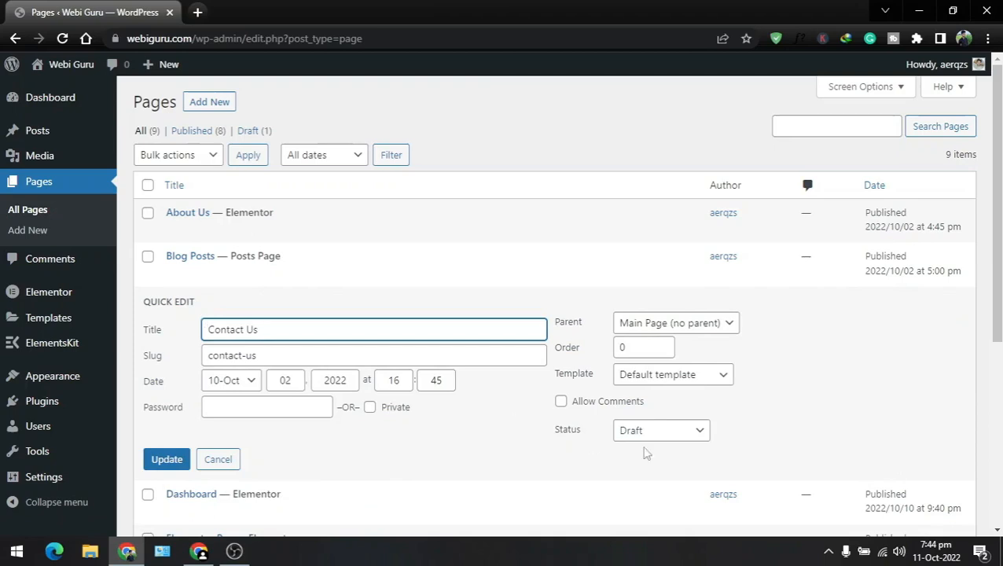
{"action": "mouse_move", "coordinate": [605, 443]}
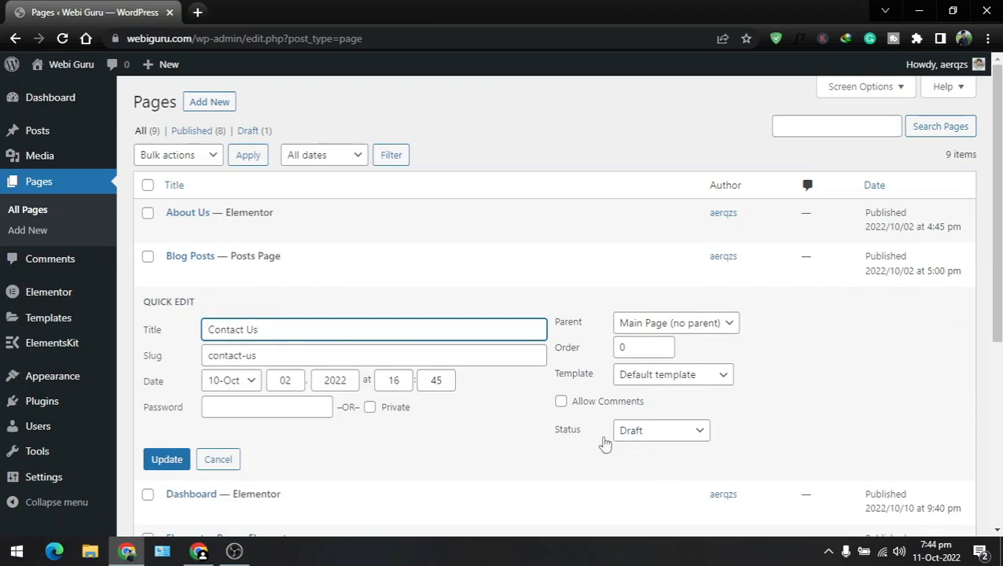
{"action": "mouse_move", "coordinate": [679, 435]}
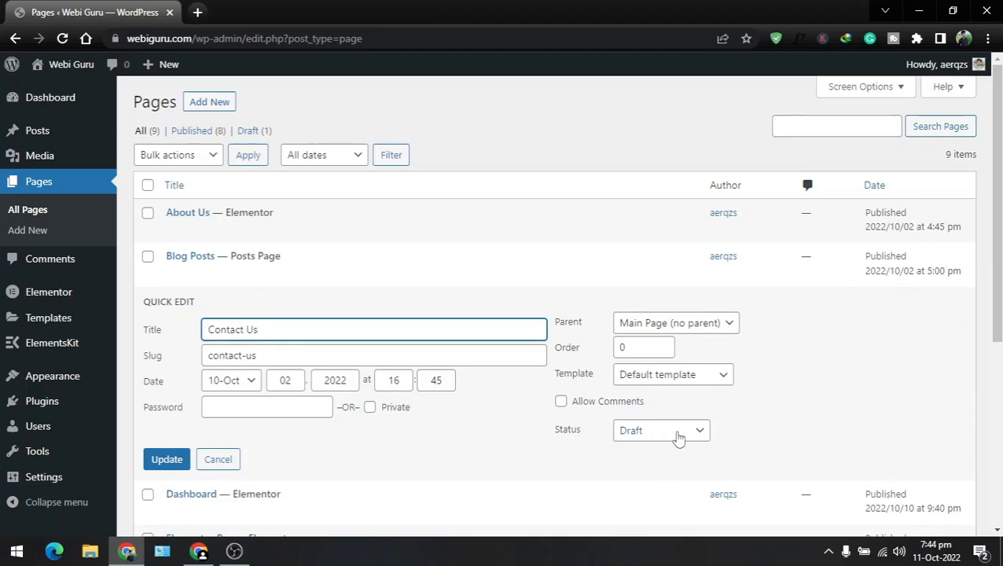
- Set the Contact Us status to Published in Quick Edit and save
{"action": "left_click", "coordinate": [661, 430]}
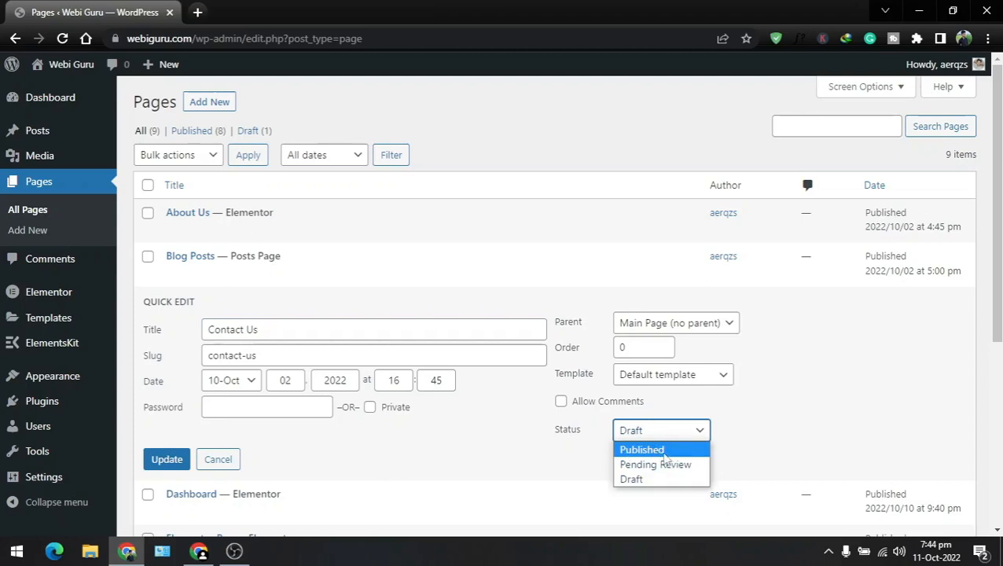
{"action": "left_click", "coordinate": [641, 449]}
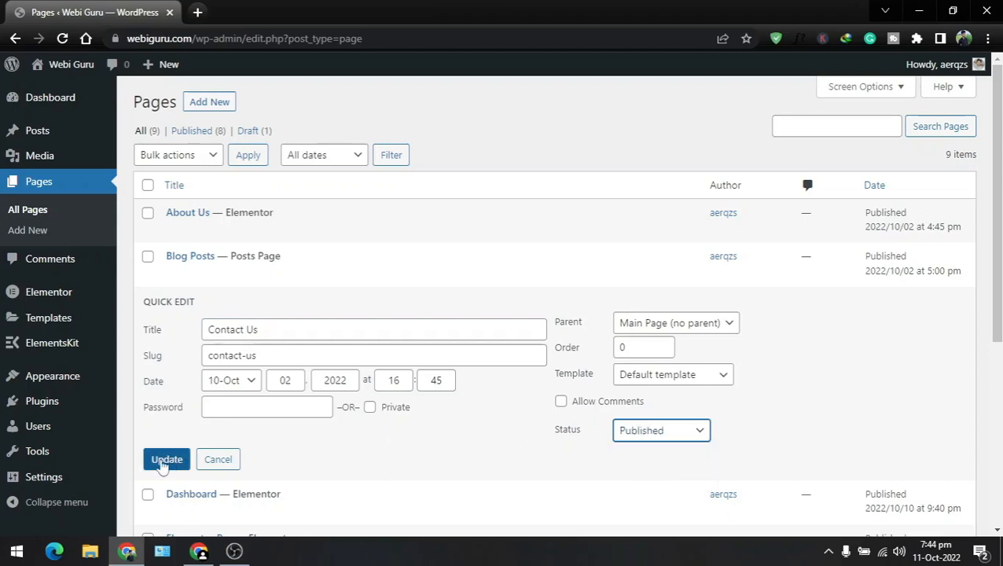
{"action": "left_click", "coordinate": [166, 459]}
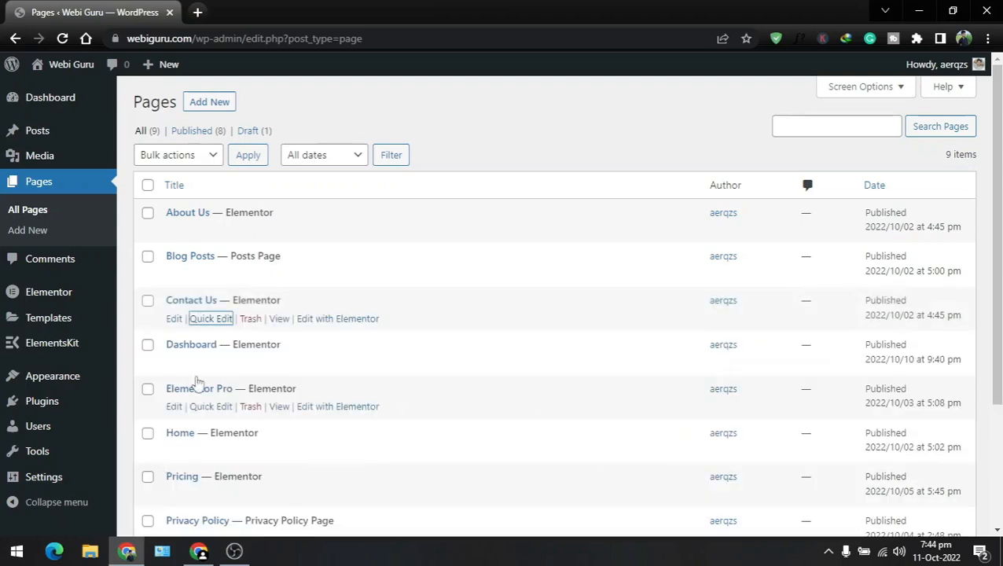
{"action": "mouse_move", "coordinate": [199, 550]}
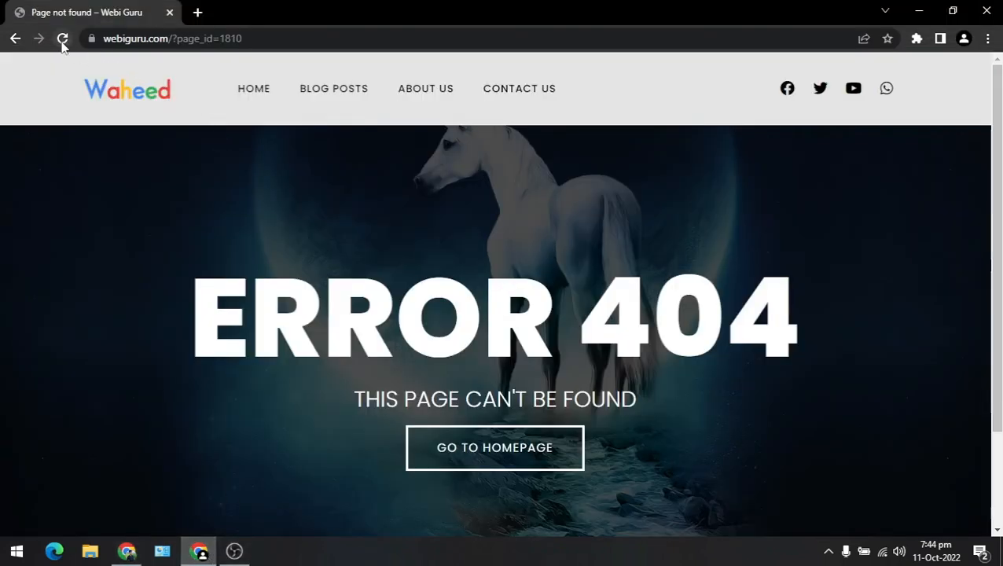
- Reload the live Contact Us page and scroll to see its support team section
{"action": "left_click", "coordinate": [519, 88]}
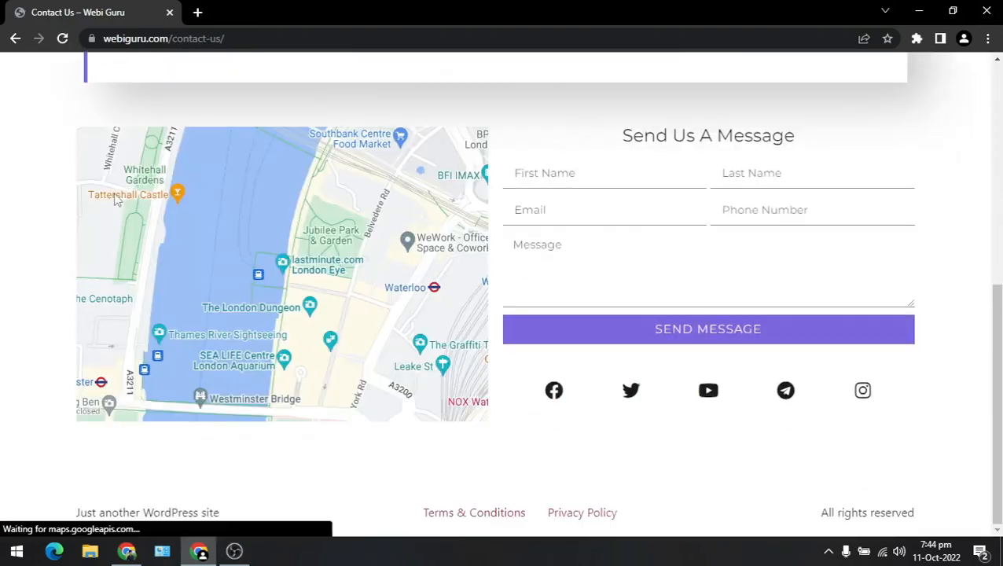
{"action": "scroll", "scroll_direction": "up", "scroll_amount": 3}
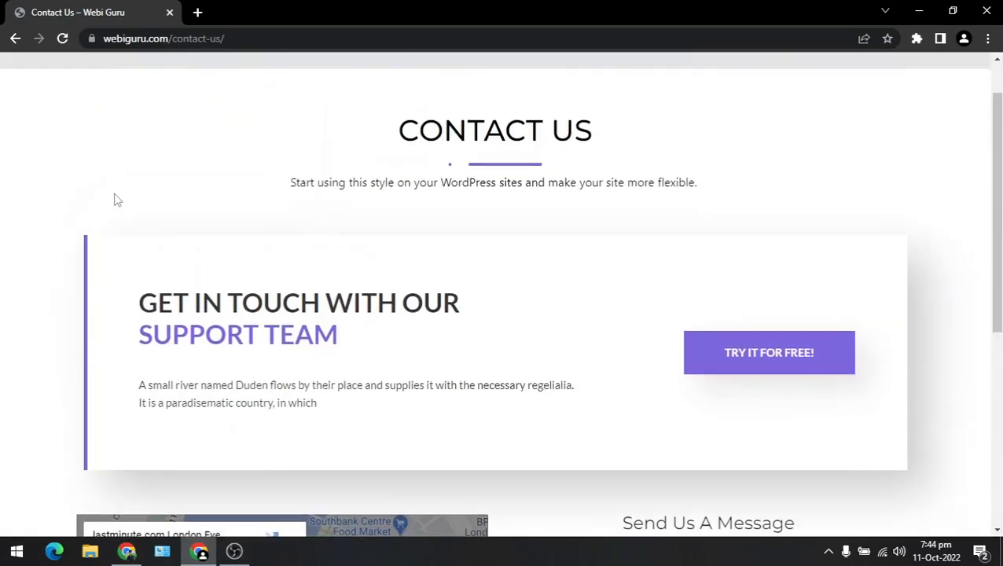